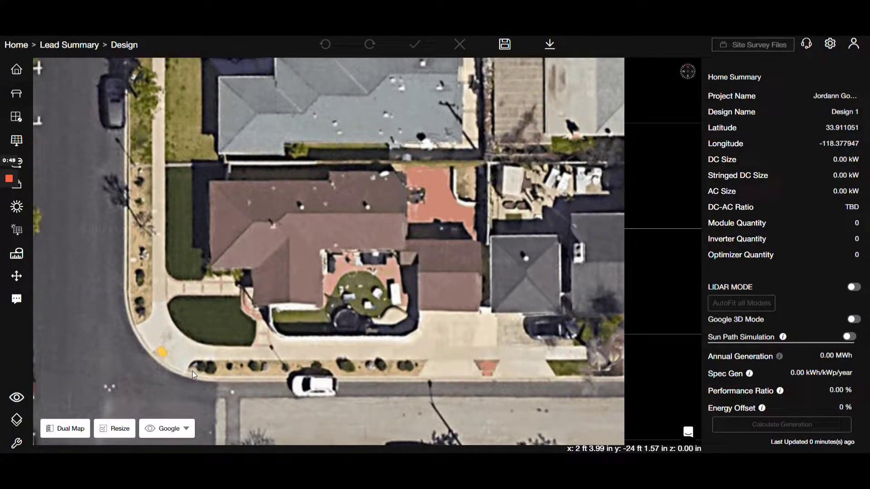
Open the Dual Map beside the satellite view and switch it to Streetview of the house front
click(65, 428)
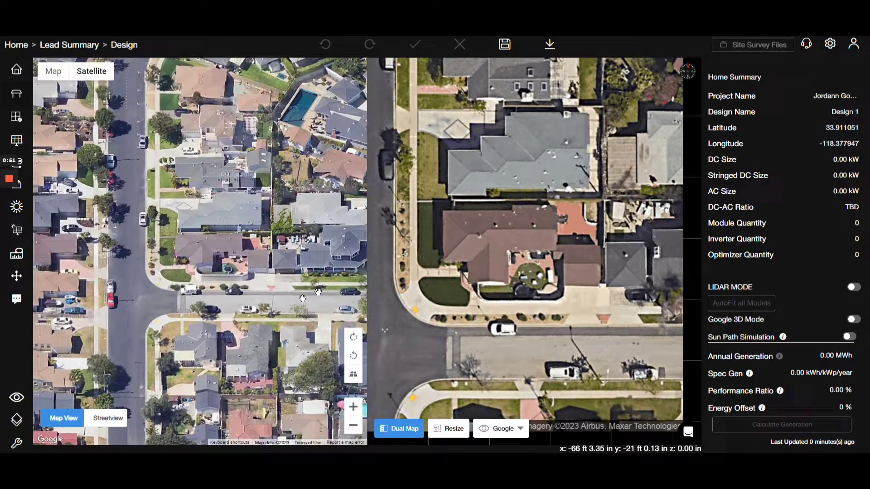
click(108, 418)
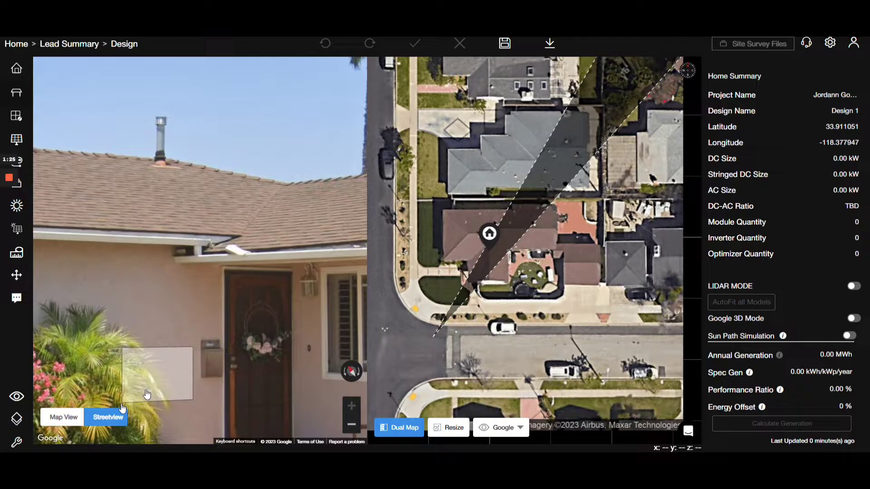
Trace the L-shaped roof outline over the house to build the 20° roof model
click(398, 427)
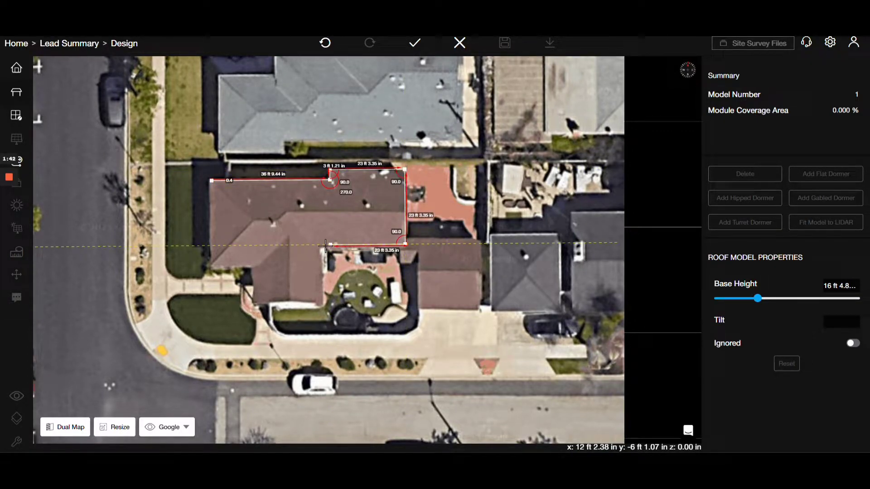
drag(325, 244, 254, 303)
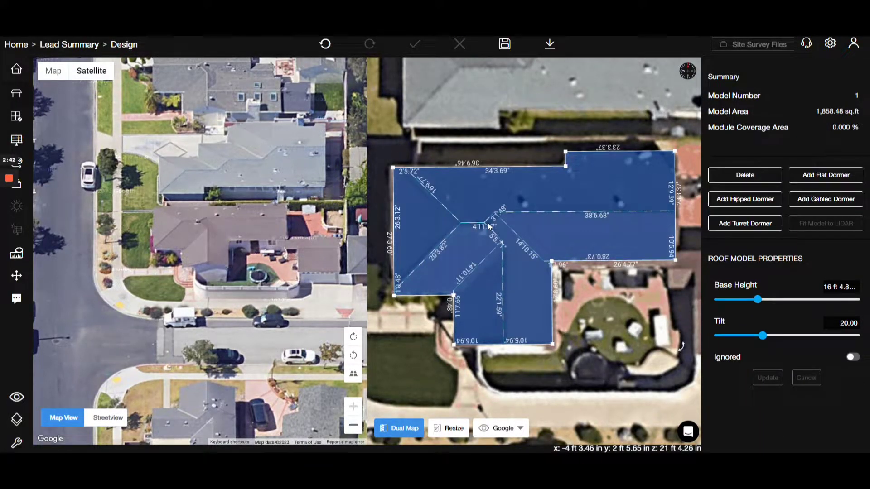
Add a roof obstruction with a 6 in base height and paste copies across the roof
click(398, 428)
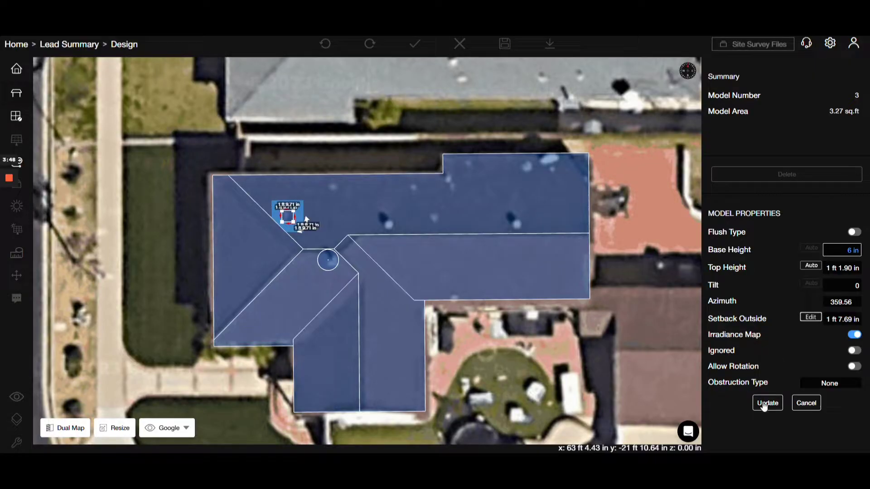
click(767, 402)
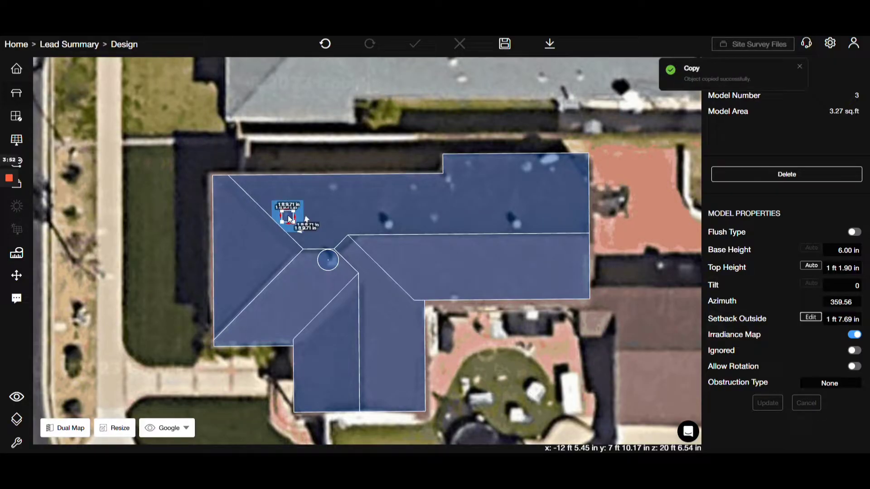
key(ctrl+v)
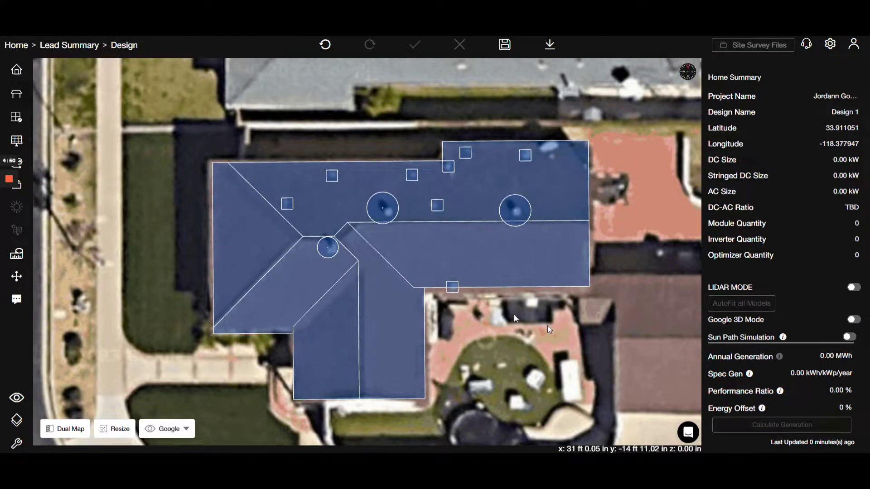
Fill the south-facing roof face and the next face with panels, totalling 17 modules
click(466, 246)
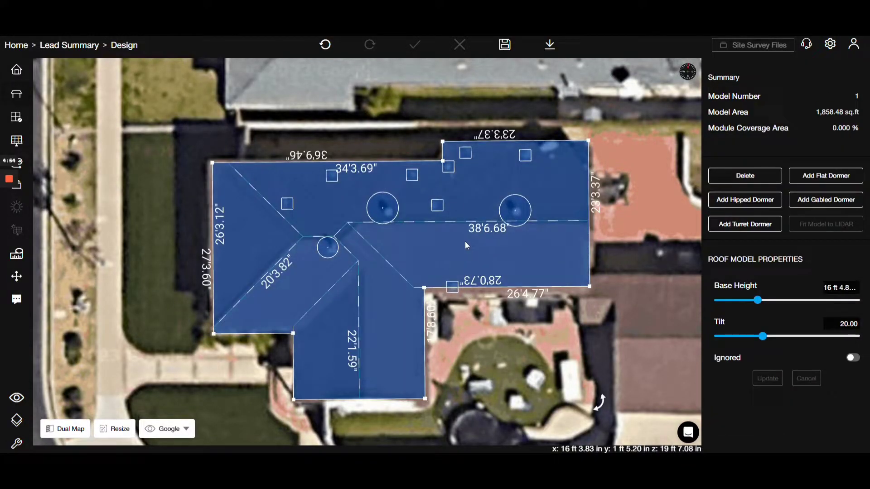
click(487, 249)
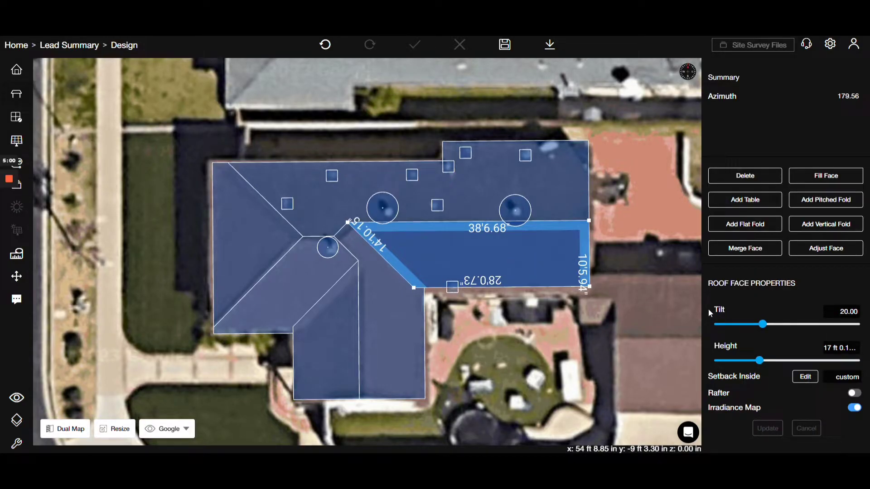
click(744, 199)
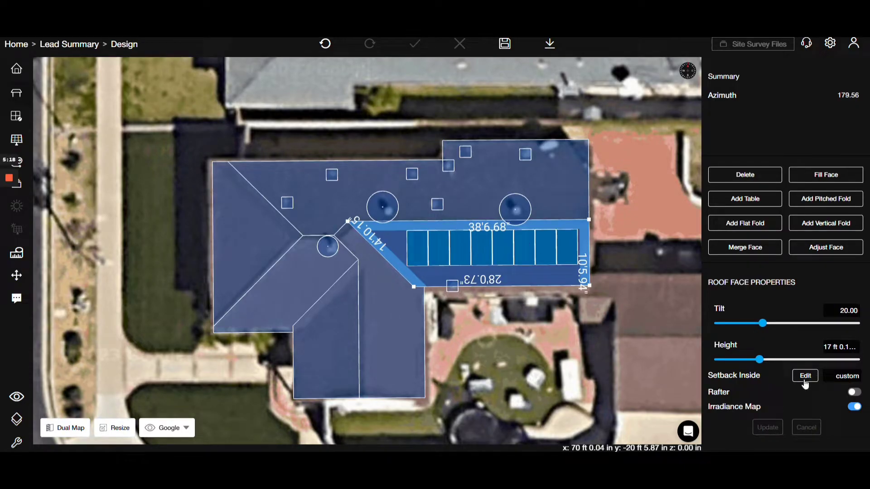
click(804, 375)
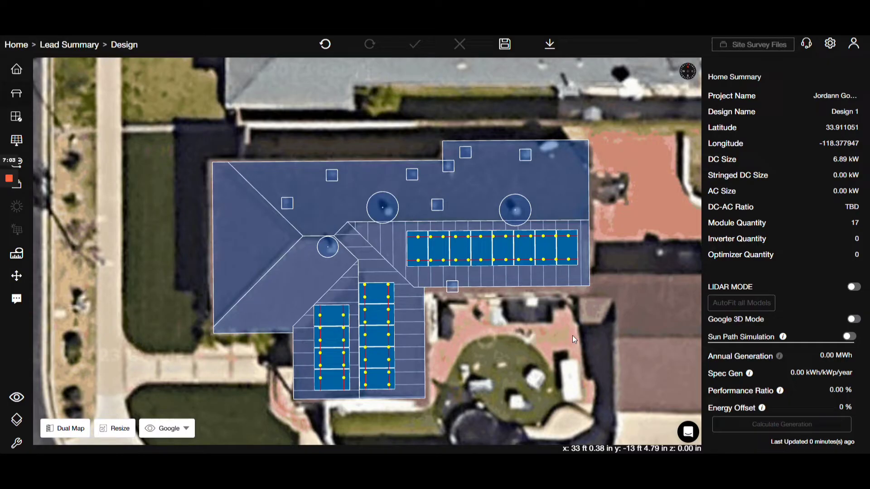
mouse_move(17, 185)
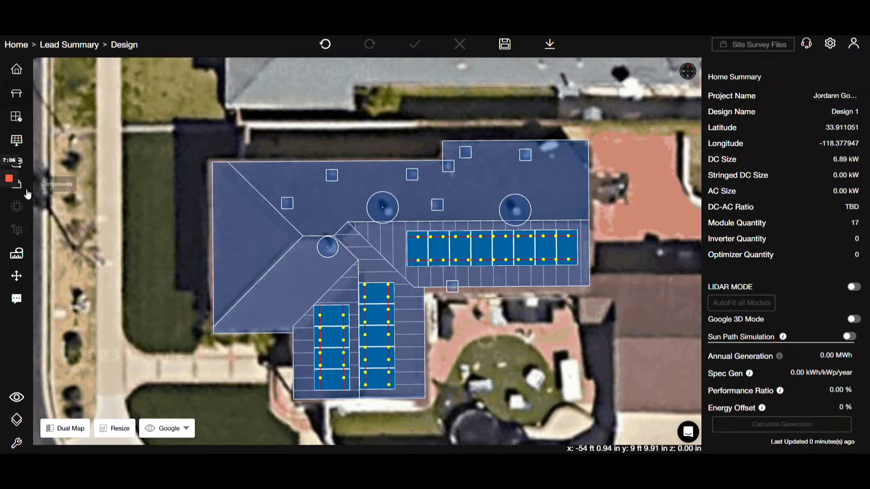
Add the Sol-Ark 8k-2p string inverter from the system components list
click(17, 252)
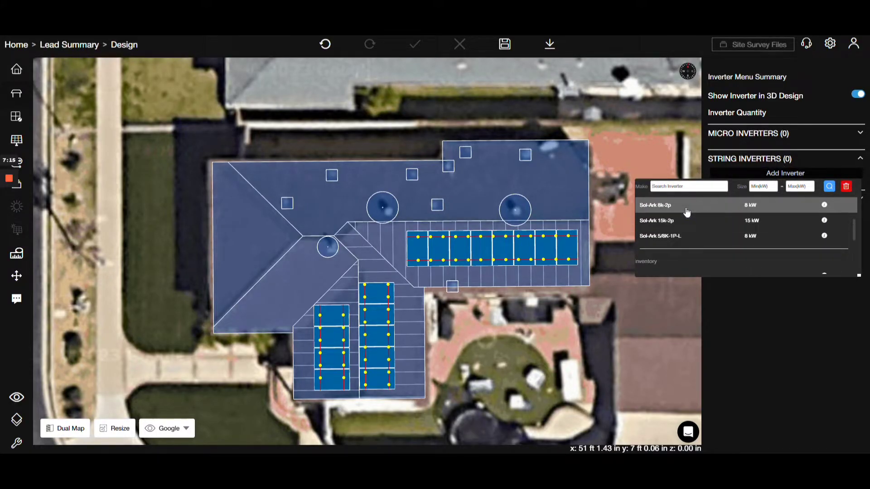
click(654, 205)
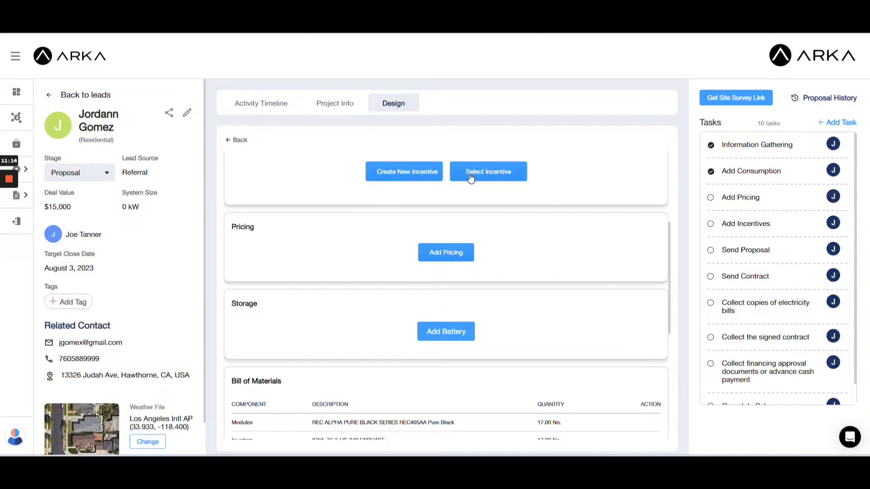
Apply the Federal ITC - 30% incentive and add pricing in $/W
click(487, 171)
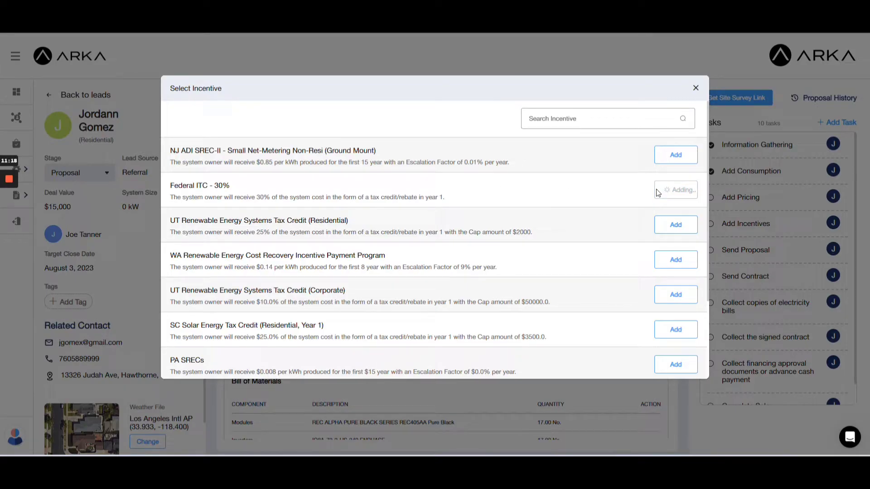
click(675, 191)
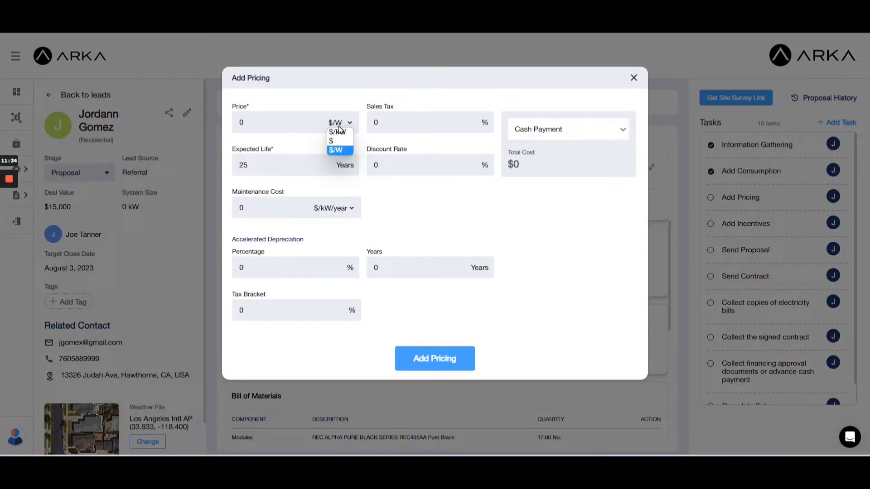
click(339, 150)
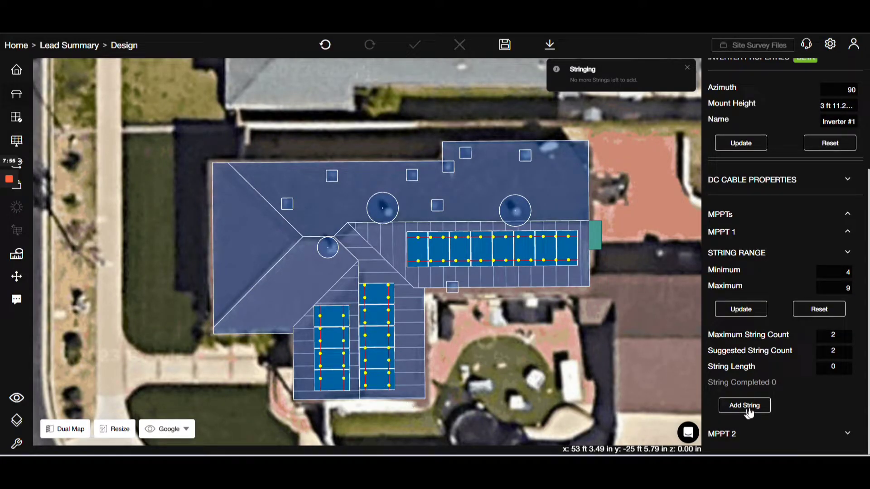
String the panels to the inverter, adjust the sun path time, and delete the Homeowner Discount
click(740, 308)
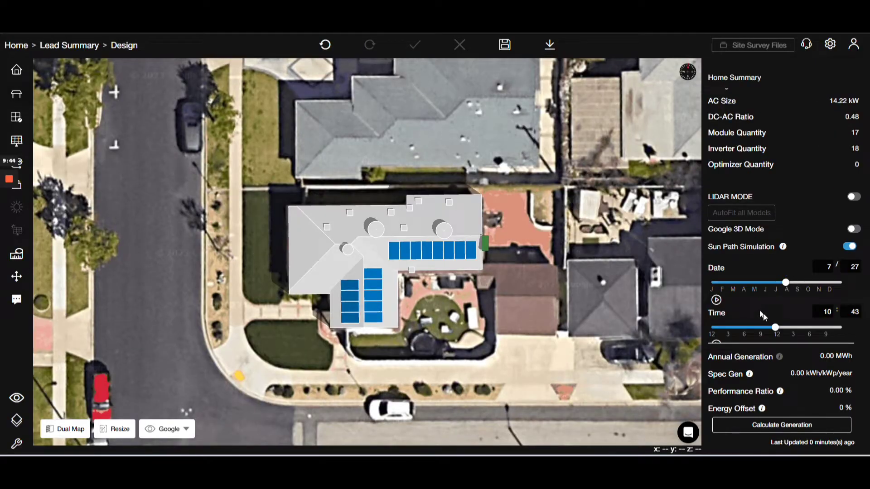
drag(785, 327, 776, 327)
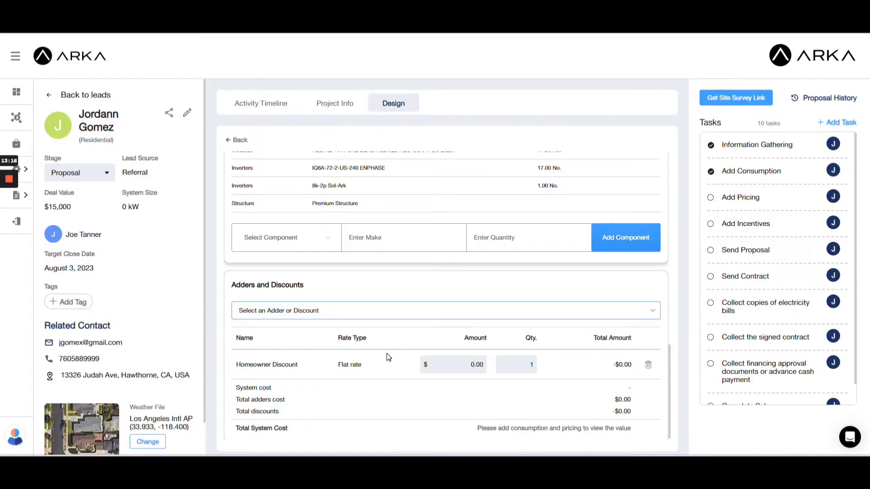
click(648, 364)
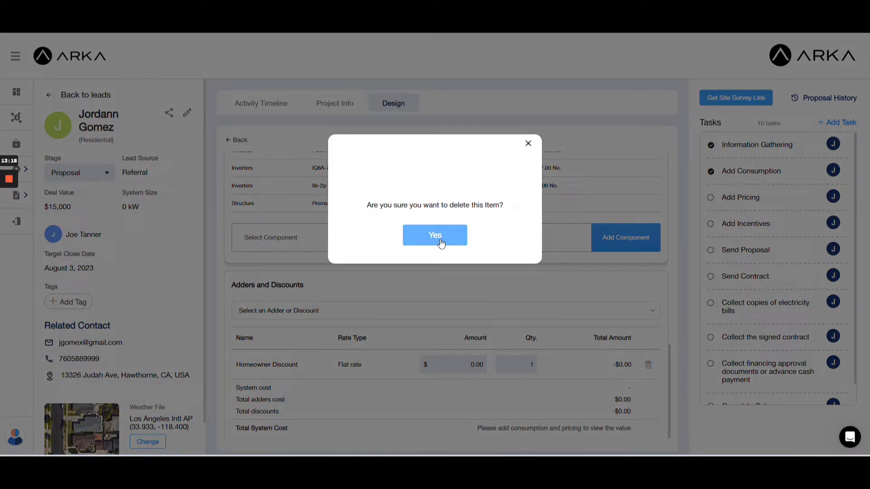
Confirm deleting the Homeowner Discount and open Design 1's web proposal
click(434, 235)
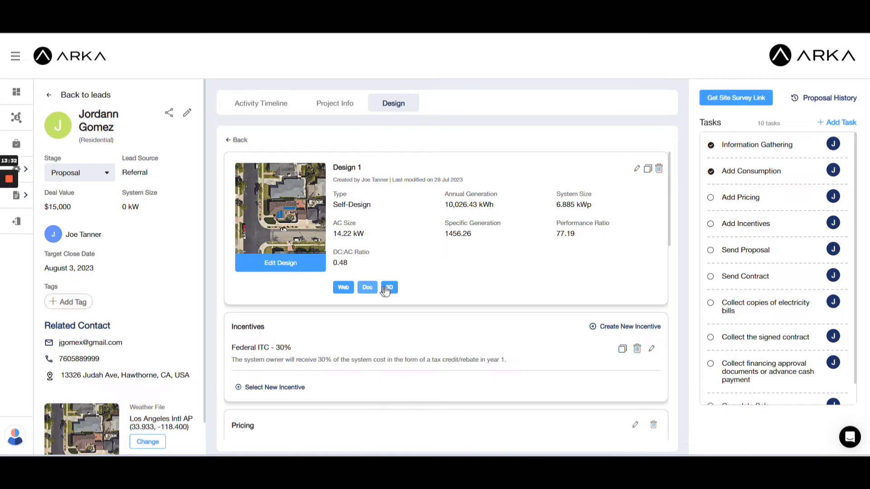
click(343, 287)
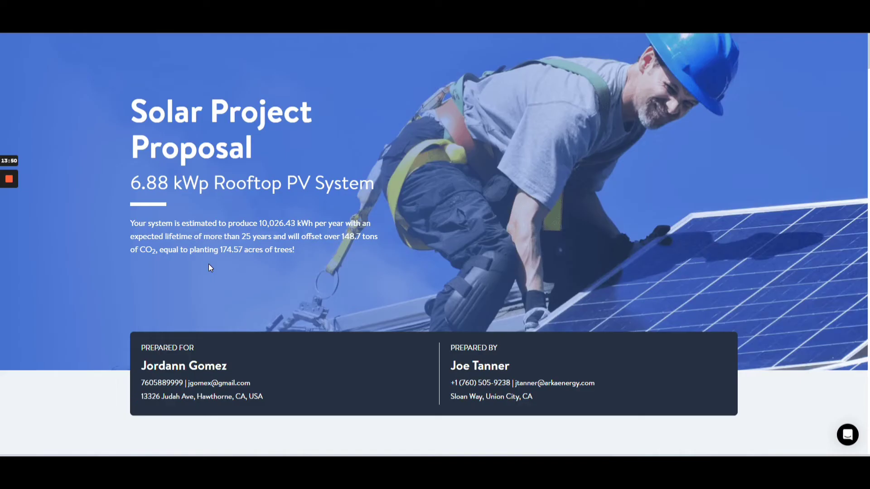
Enable the Irradiance overlay and review System Details, Production vs Savings and PV as an Asset
scroll(down, 3)
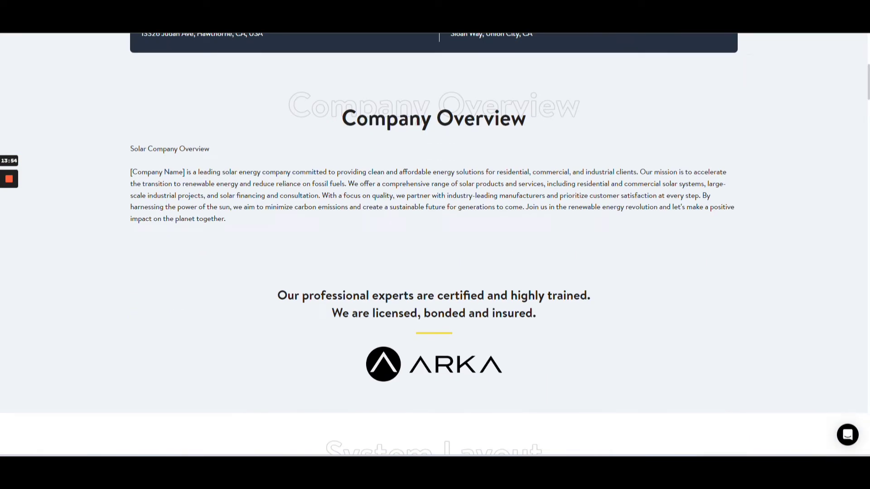
scroll(down, 3)
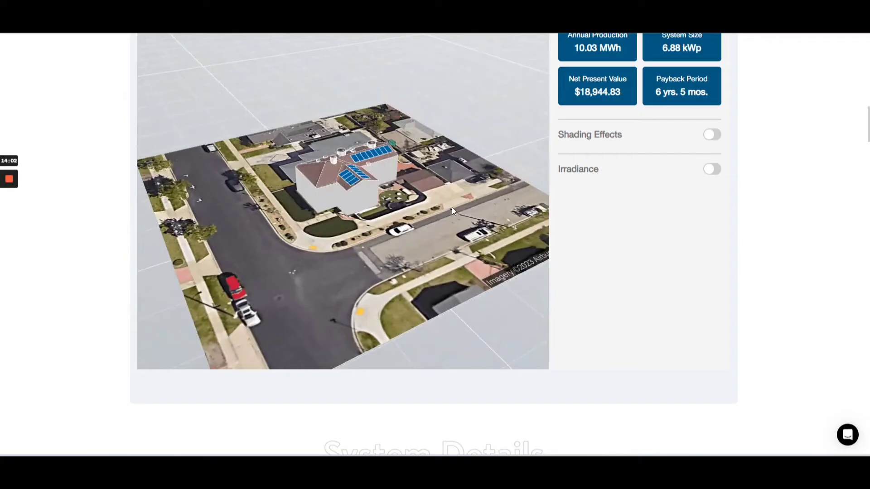
click(711, 134)
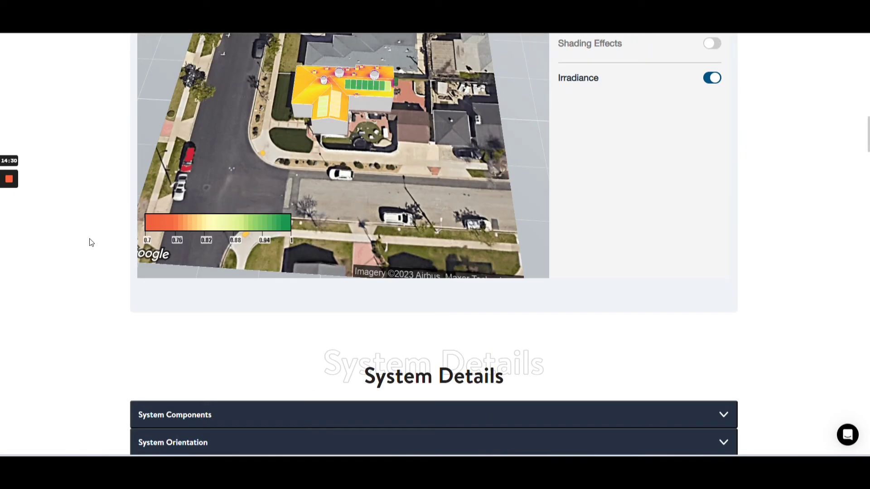
scroll(down, 3)
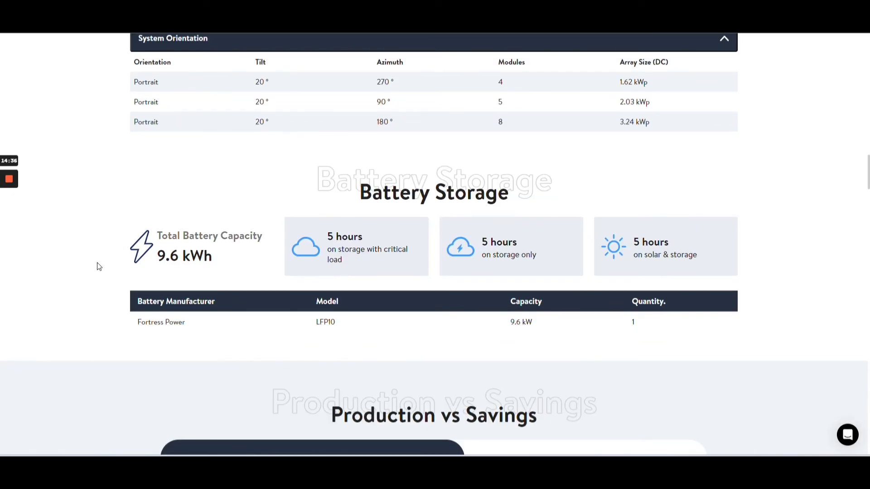
scroll(down, 3)
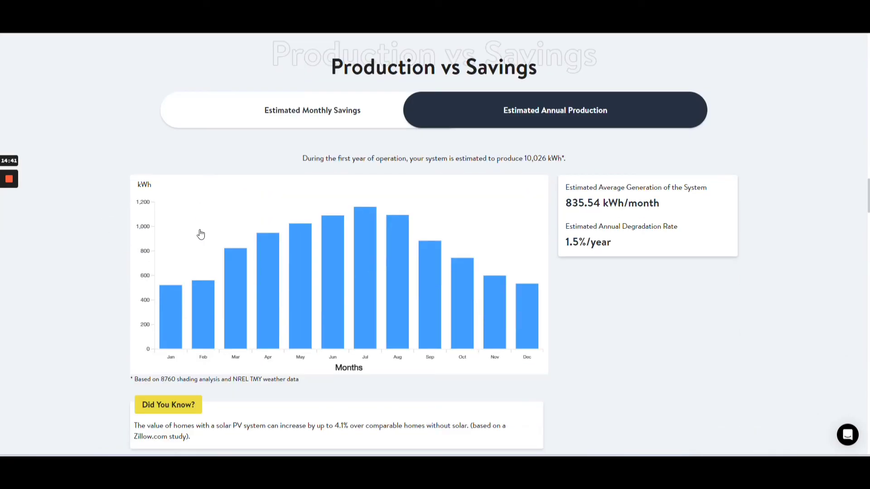
scroll(down, 3)
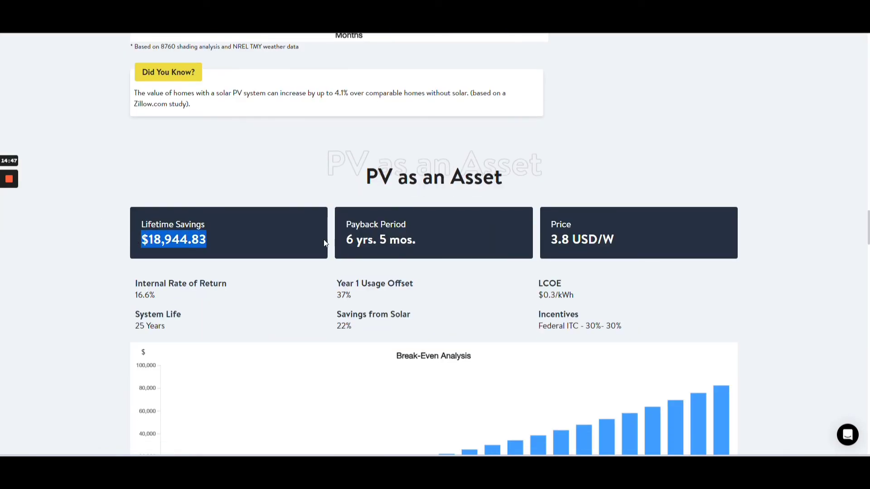